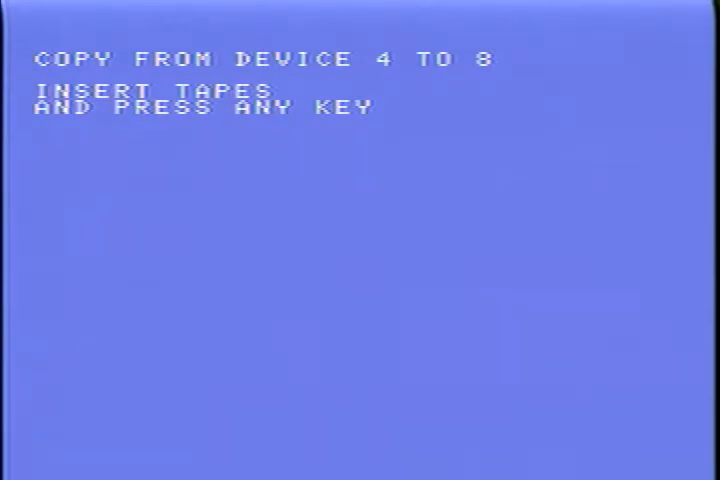
- Begin the device 4 to device 8 disk copy, reading tracks 00-1F
key(space)
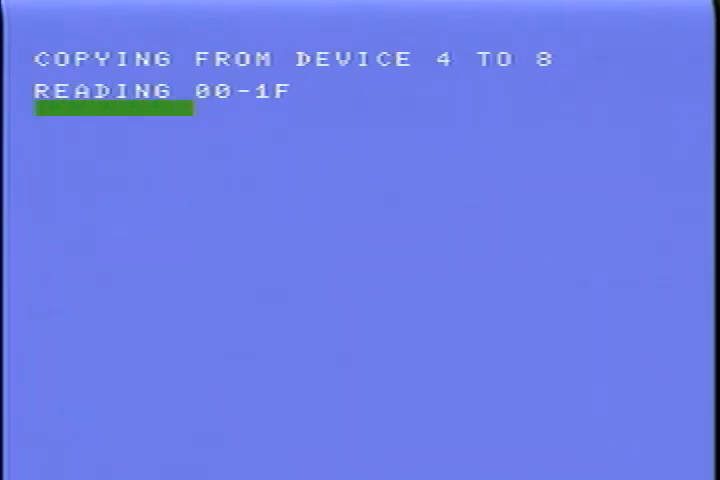